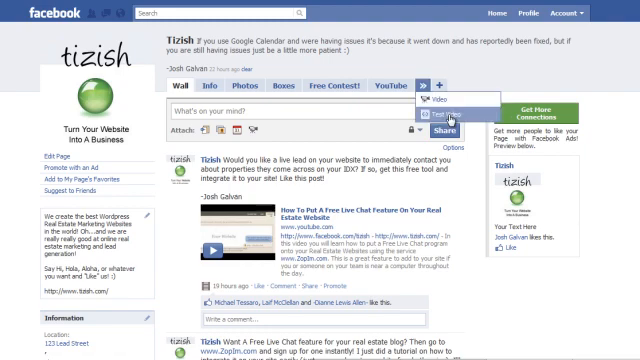
# - Open the page's Test Video tab and view the tizish logo image
pyautogui.click(430, 115)
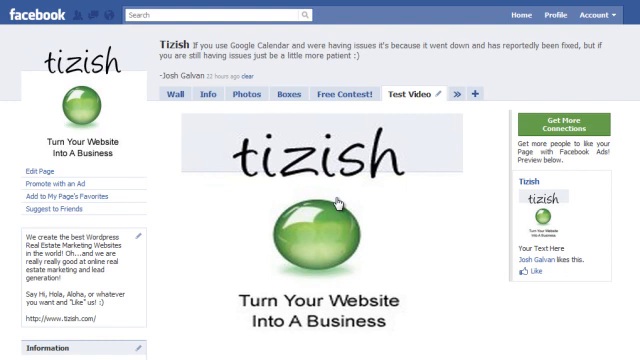
pyautogui.scroll(-3)
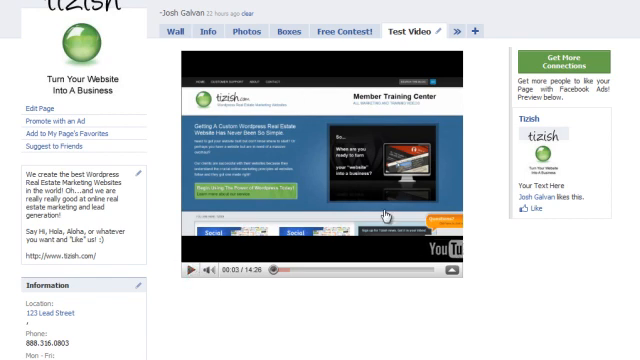
pyautogui.scroll(3)
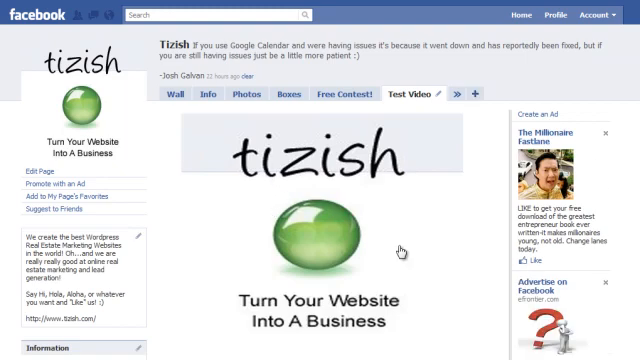
pyautogui.moveTo(305, 165)
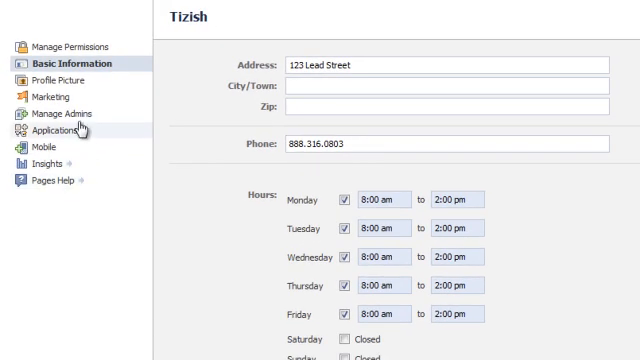
# - Show the page's Applications list and scroll down to Test Video - FBML
pyautogui.click(52, 129)
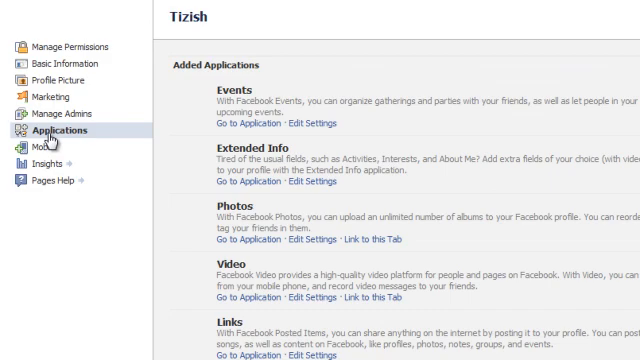
pyautogui.scroll(-3)
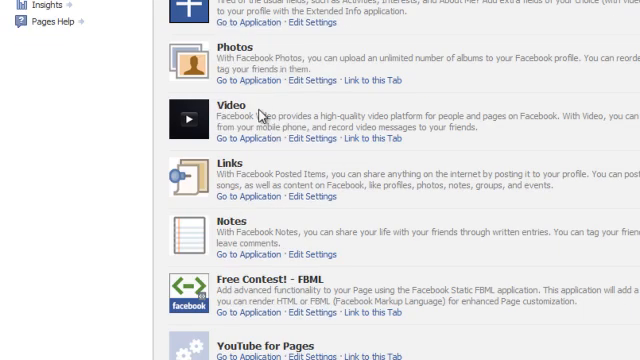
pyautogui.scroll(-3)
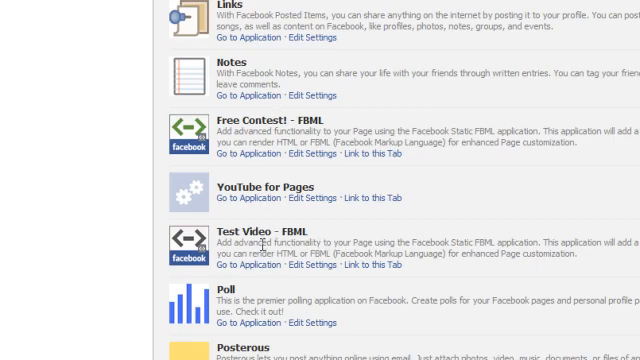
pyautogui.scroll(-3)
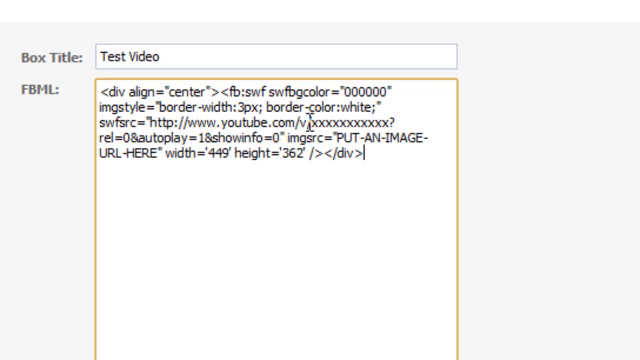
# - Select the PUT-AN-IMAGE-URL-HERE placeholder in the FBML code
pyautogui.doubleClick(350, 120)
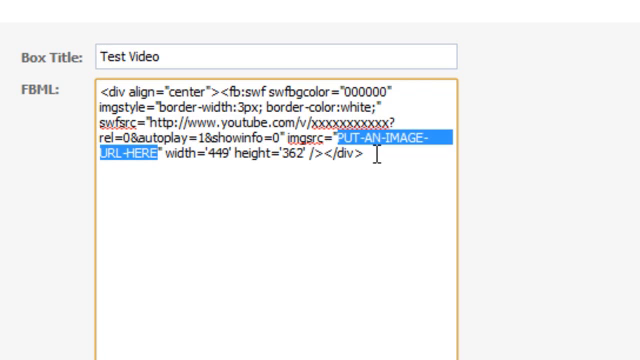
pyautogui.moveTo(375, 155)
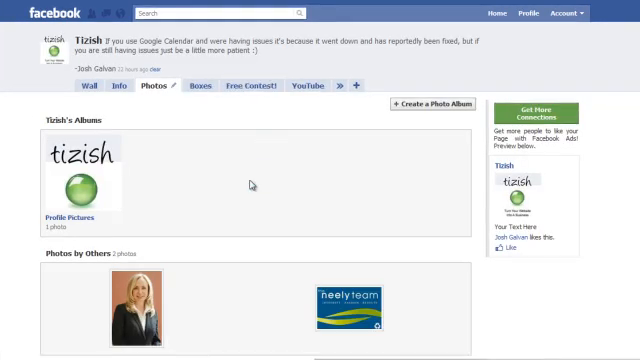
pyautogui.moveTo(263, 181)
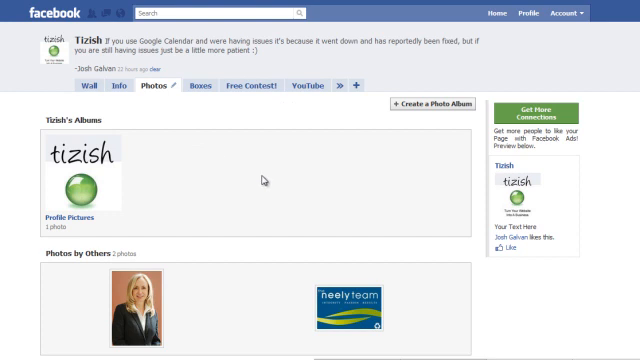
pyautogui.moveTo(263, 180)
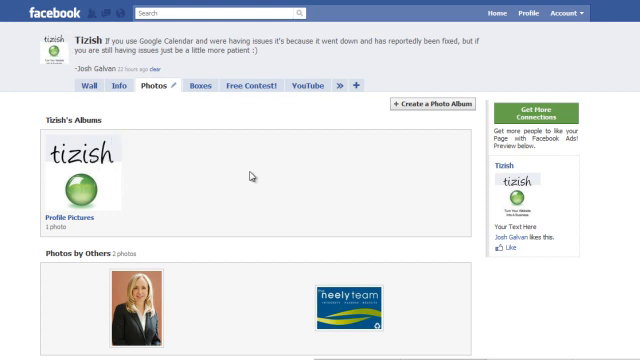
pyautogui.moveTo(85, 170)
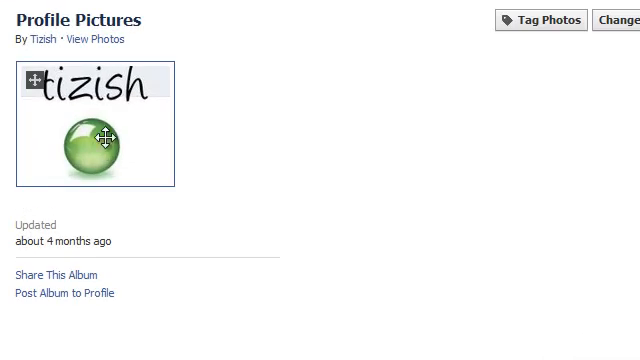
# - Open the tizish logo photo from the album and copy its image address
pyautogui.click(90, 130)
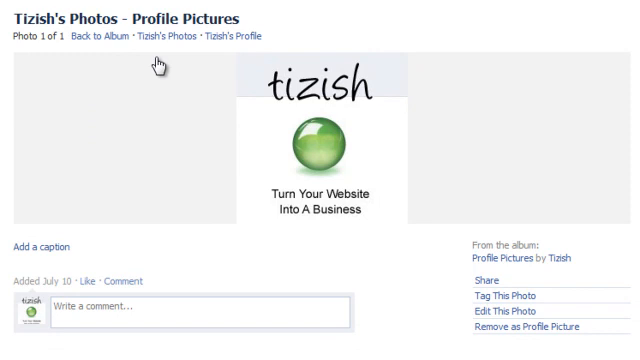
pyautogui.moveTo(295, 100)
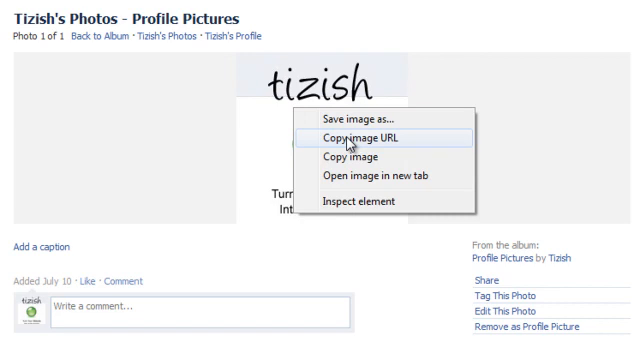
pyautogui.click(361, 138)
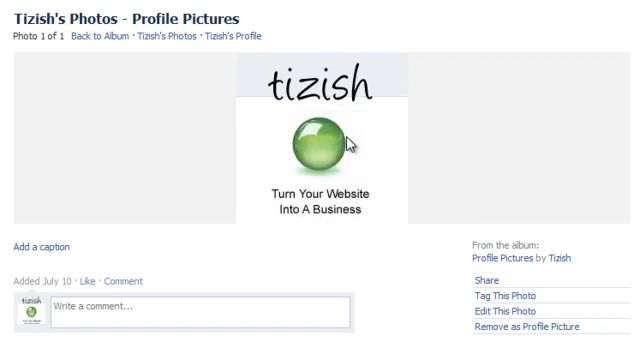
pyautogui.rightClick(312, 145)
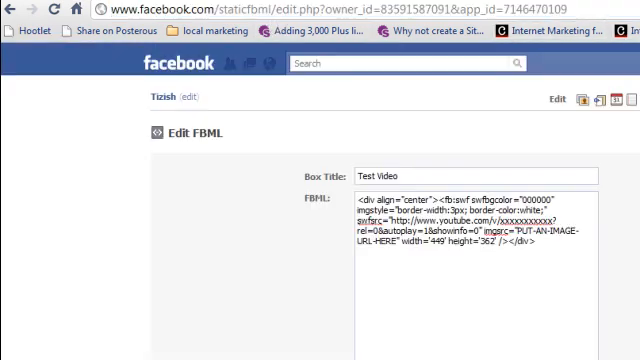
# - Replace the image URL placeholder with the sphotos.ak.fbcdn.net logo photo address
pyautogui.scroll(-3)
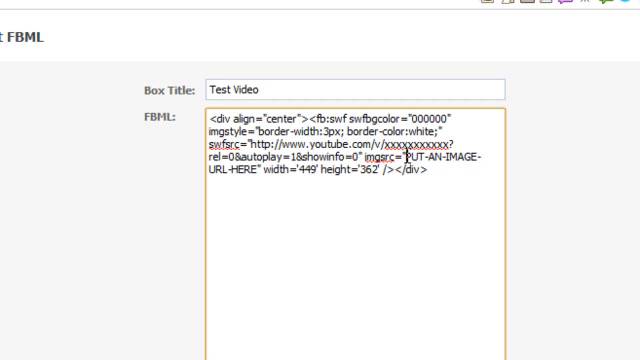
pyautogui.doubleClick(440, 157)
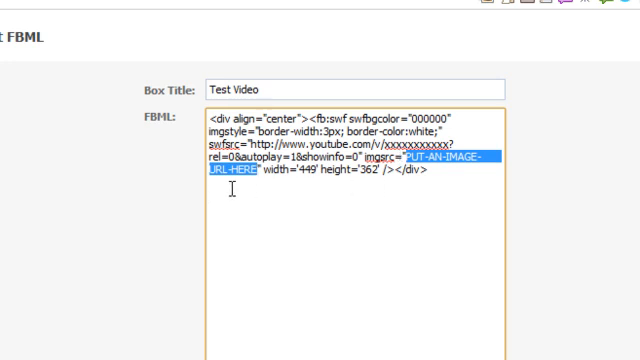
pyautogui.write('http://sphotos.ak.fbcdn.net/hphotos-ak-snc4/hs055.snc4/35123_414872072091_83591587091_4505151_4215036_n.jp')
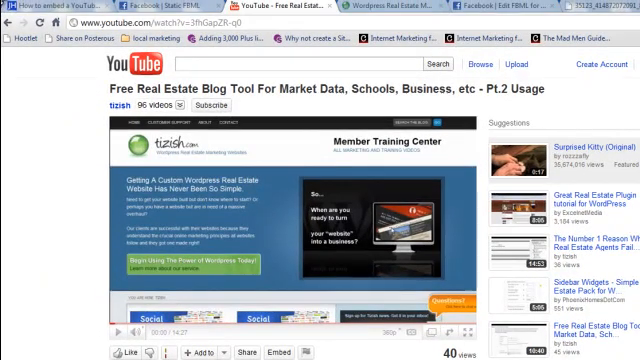
# - Copy the video ID 3fhGapZR-q0 from the YouTube address bar
pyautogui.scroll(-3)
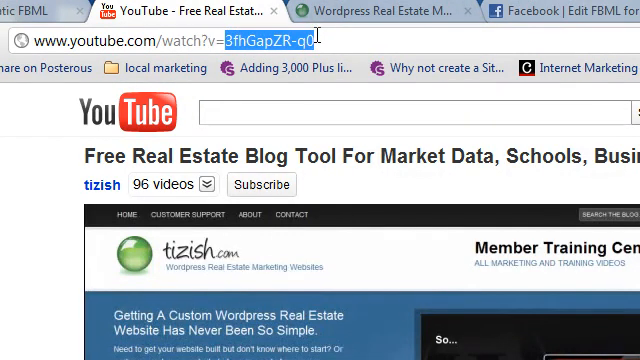
pyautogui.rightClick(300, 40)
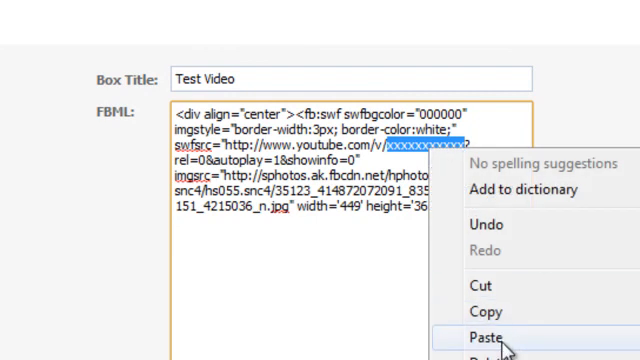
# - Paste ID 3fhGapZR-q0 over the xxxxxxxxxxx placeholder and save
pyautogui.click(487, 337)
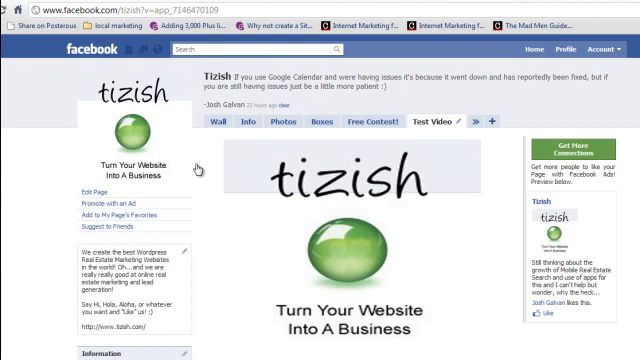
# - Play the real estate blog tool video from the tizish image and scroll to watch
pyautogui.scroll(-3)
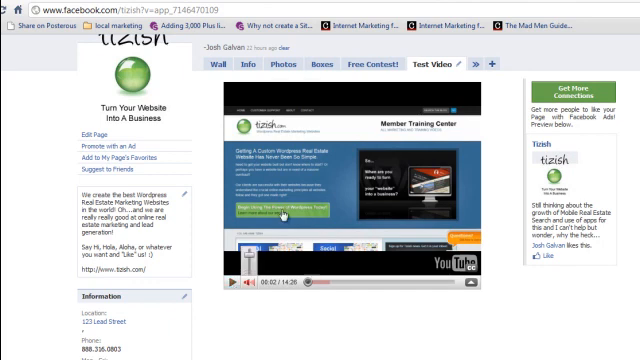
pyautogui.scroll(3)
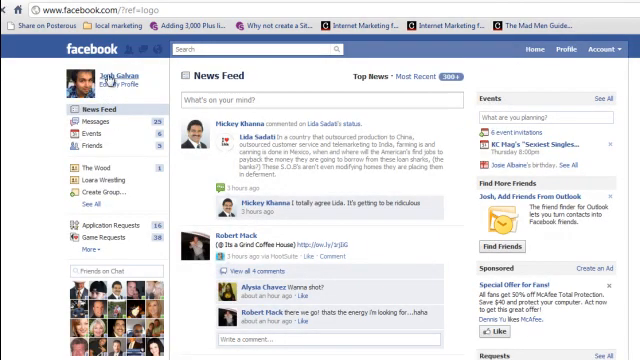
# - Open the first photo in the Profile Pictures album and copy its image address
pyautogui.click(117, 77)
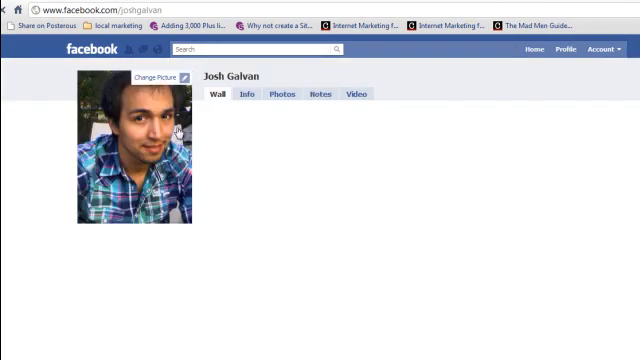
pyautogui.click(135, 150)
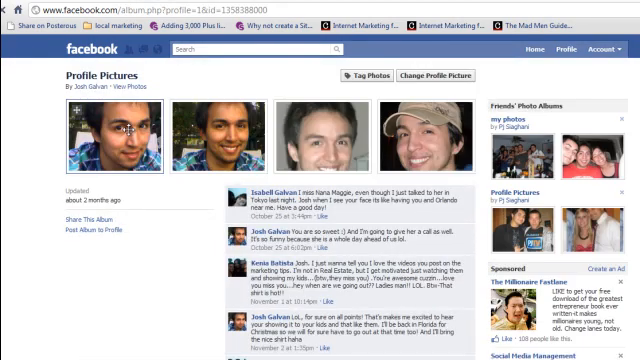
pyautogui.click(117, 143)
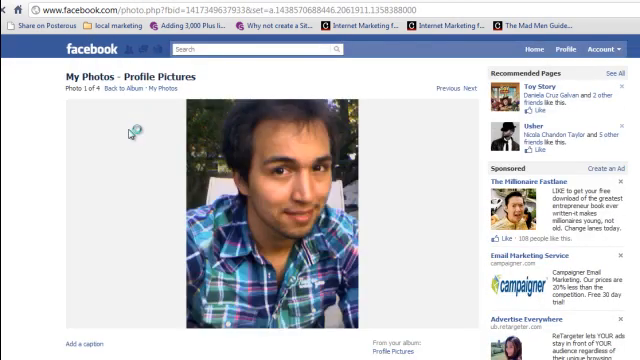
pyautogui.rightClick(290, 150)
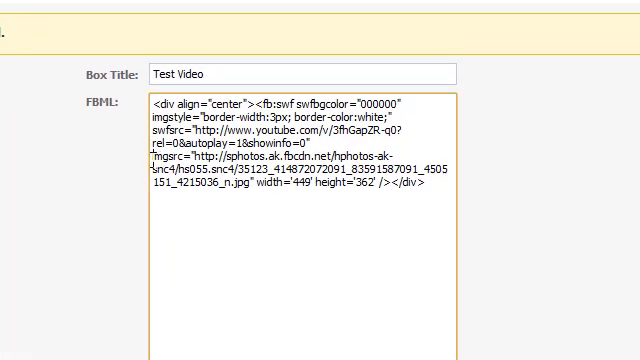
# - Replace the FBML image source with the profile picture's sphotos URL and save
pyautogui.doubleClick(156, 154)
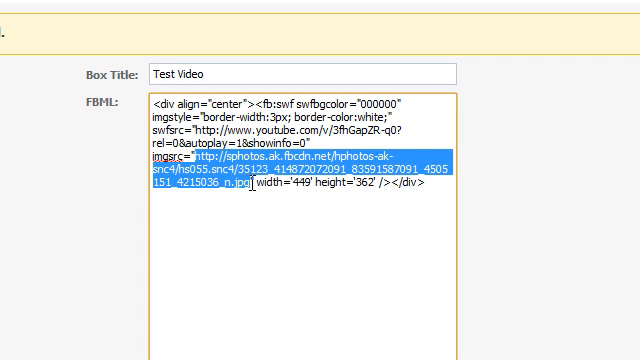
pyautogui.press('Delete')
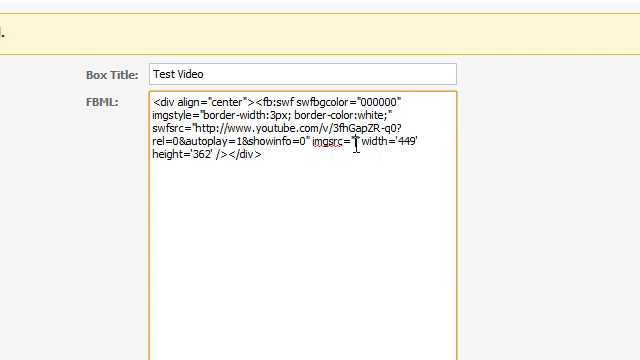
pyautogui.write('http://sphotos.ak.fbcdn.net/hphotos-ak-snc4/hs252.snc4/39918_1417349637933_1358388000_31150895_4261556_n.jpg')
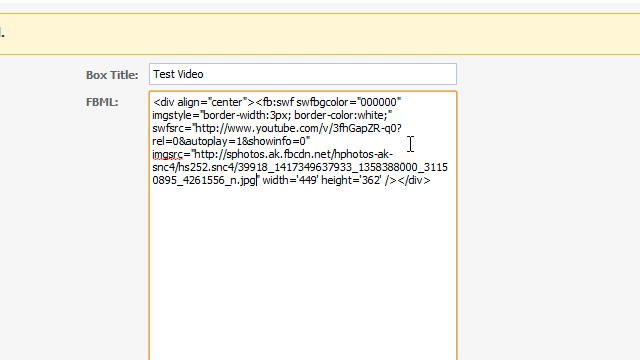
pyautogui.scroll(-3)
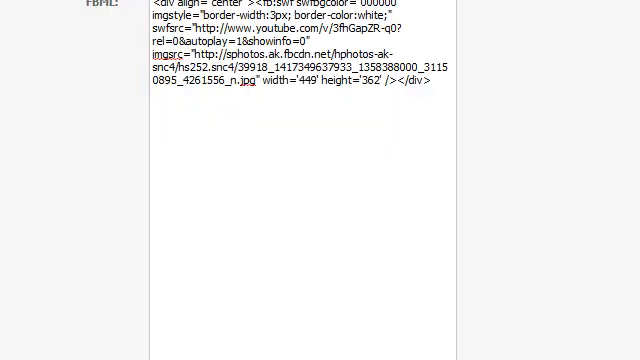
pyautogui.scroll(3)
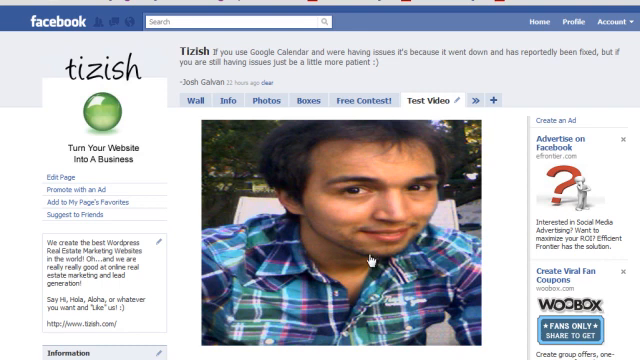
# - Click the profile photo on the Test Video tab to load the embedded YouTube video
pyautogui.click(340, 232)
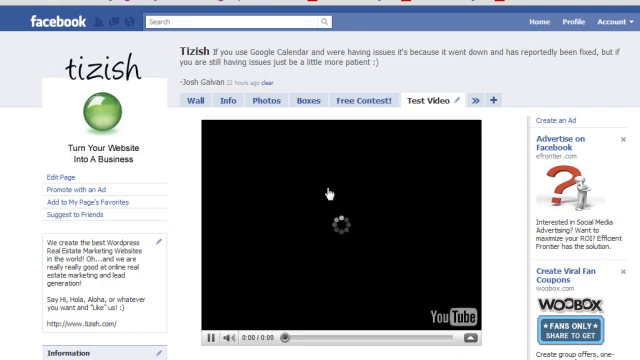